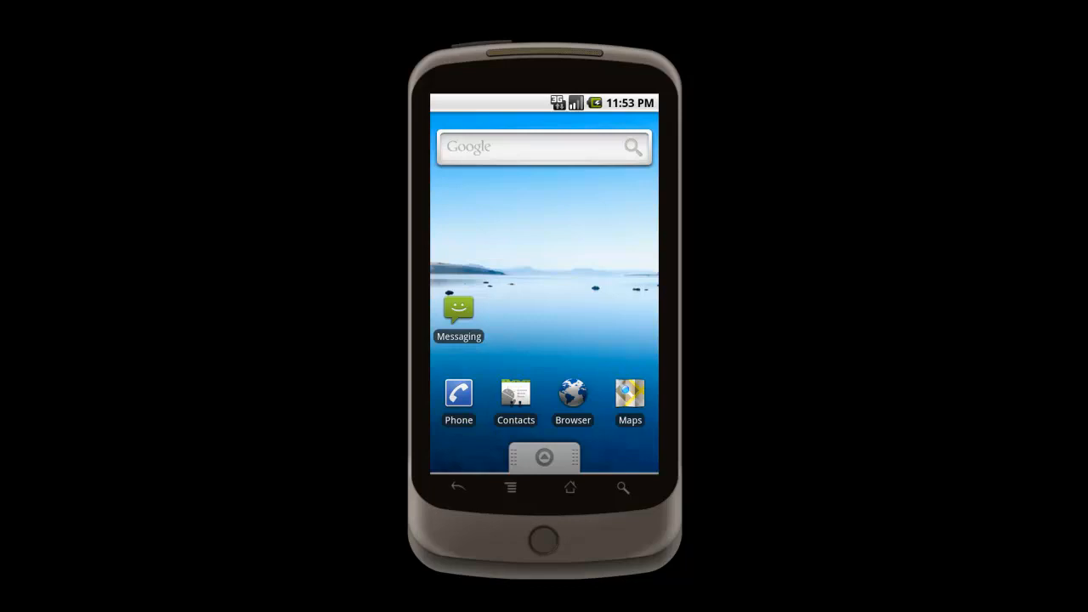
{"action": "mouse_move", "coordinate": [544, 492]}
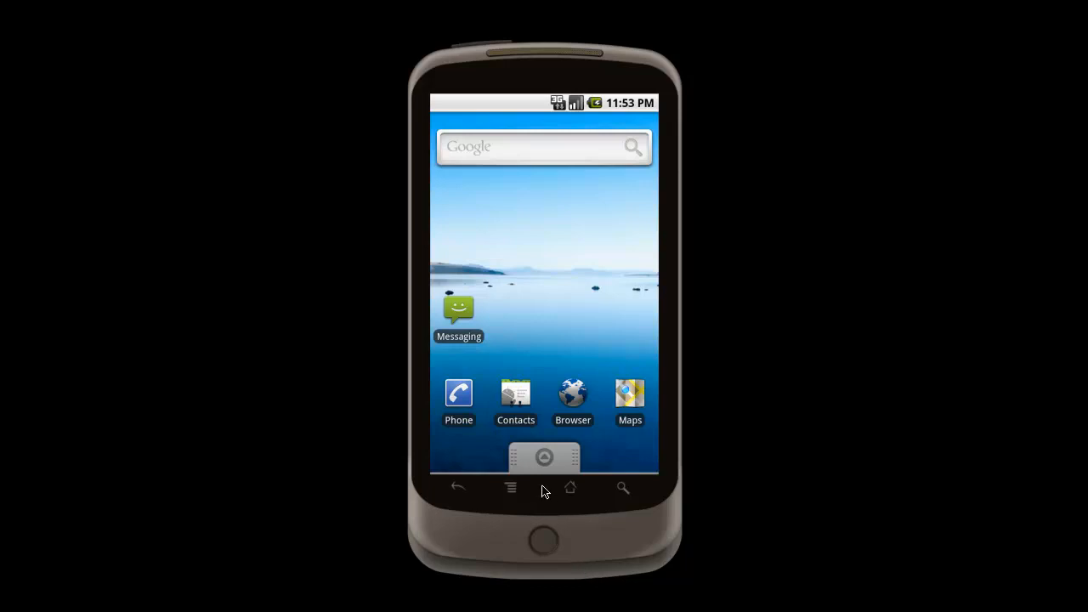
Step: Open Settings from the app drawer and go into Applications settings
{"action": "left_click", "coordinate": [544, 457]}
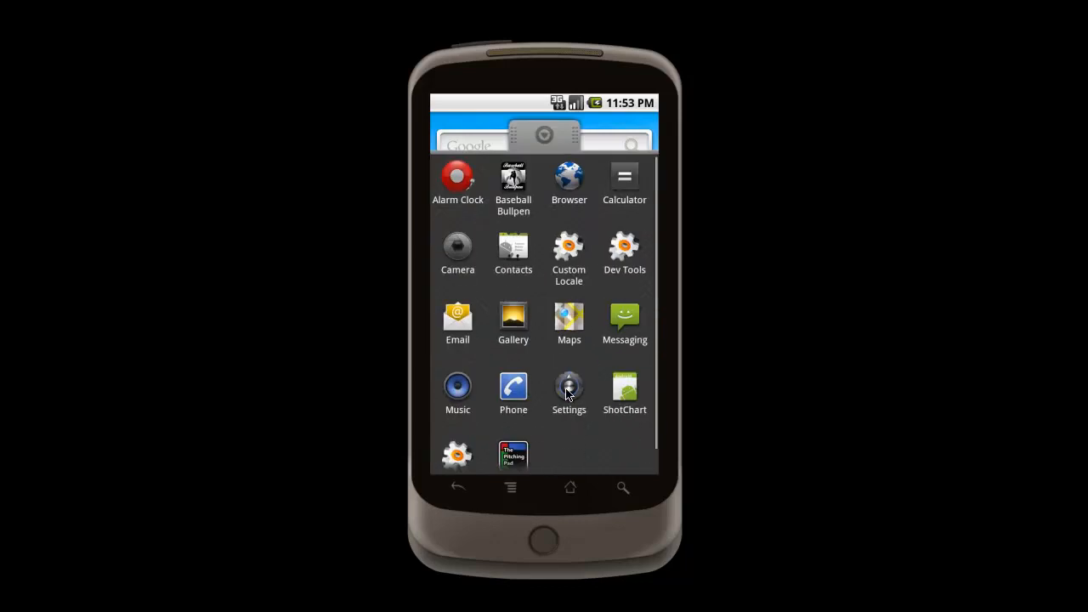
{"action": "left_click", "coordinate": [569, 387]}
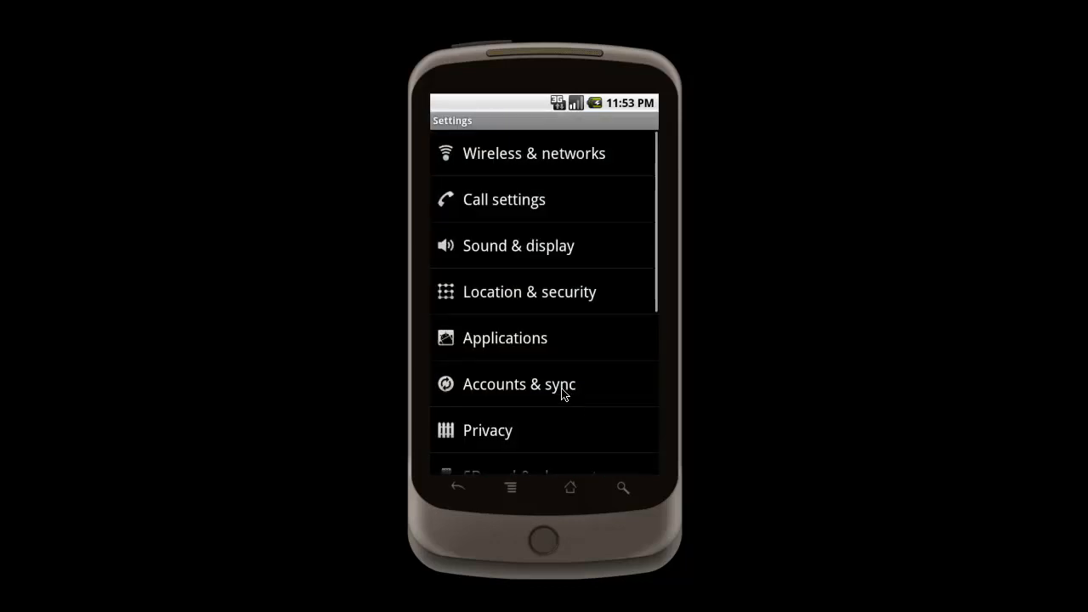
{"action": "left_click", "coordinate": [504, 338]}
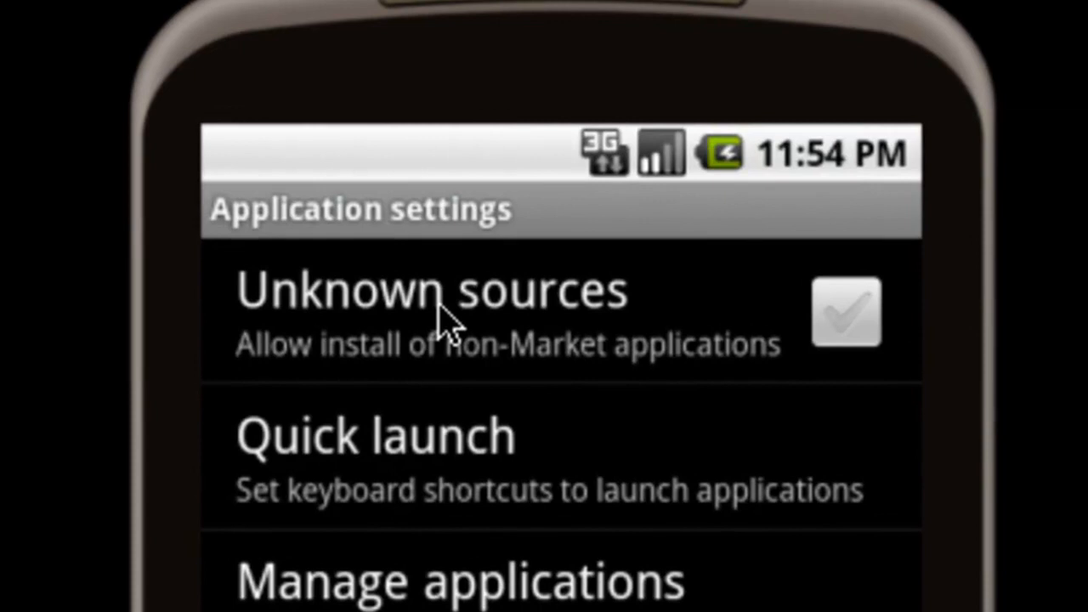
{"action": "mouse_move", "coordinate": [803, 442]}
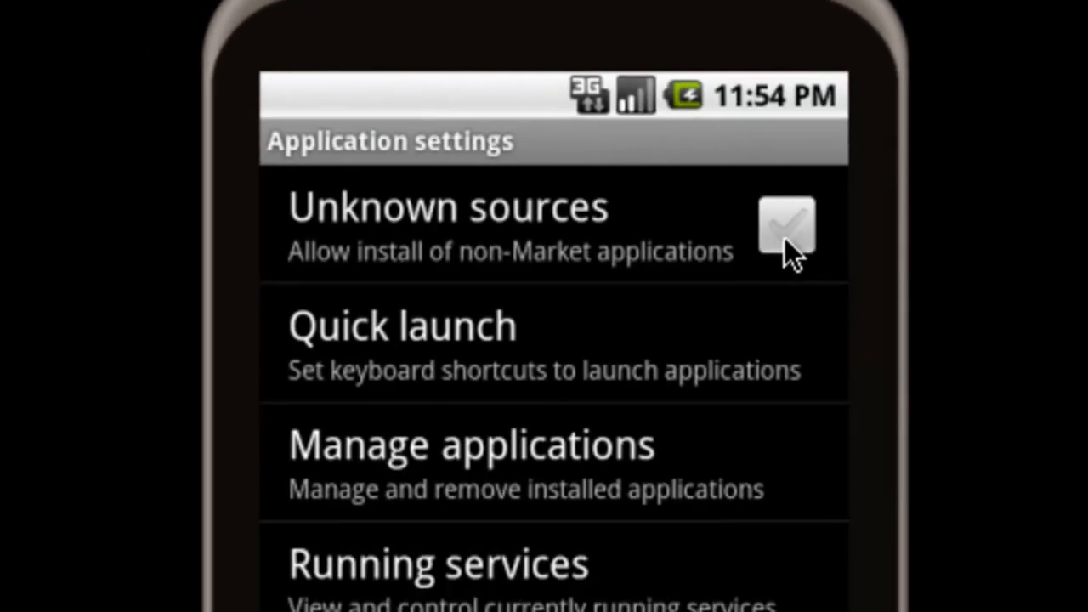
Step: Tick Unknown sources and accept the Attention security warning with OK
{"action": "left_click", "coordinate": [787, 227]}
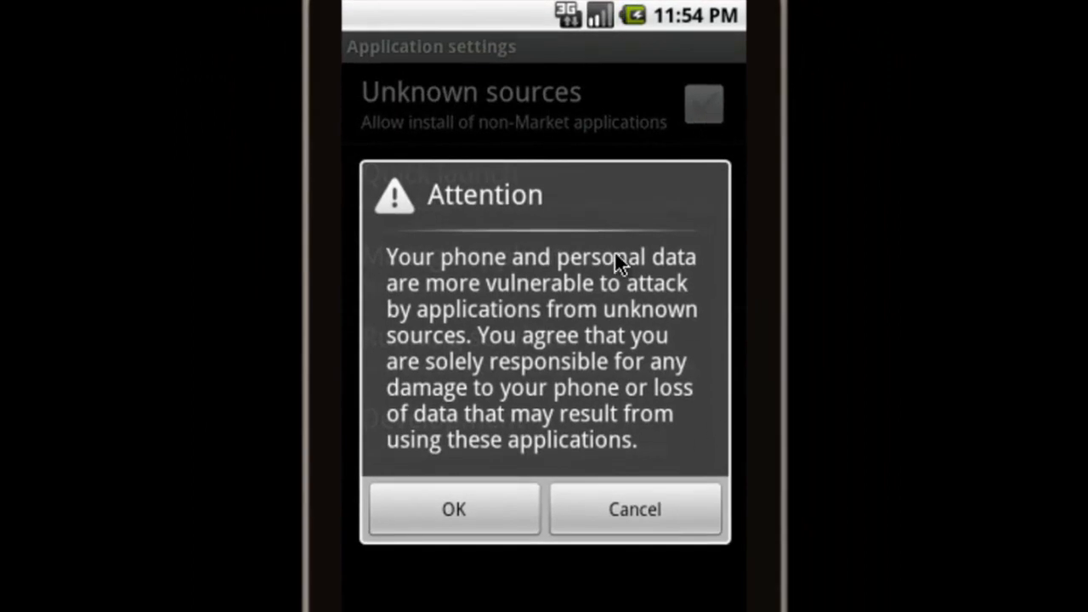
{"action": "mouse_move", "coordinate": [534, 340]}
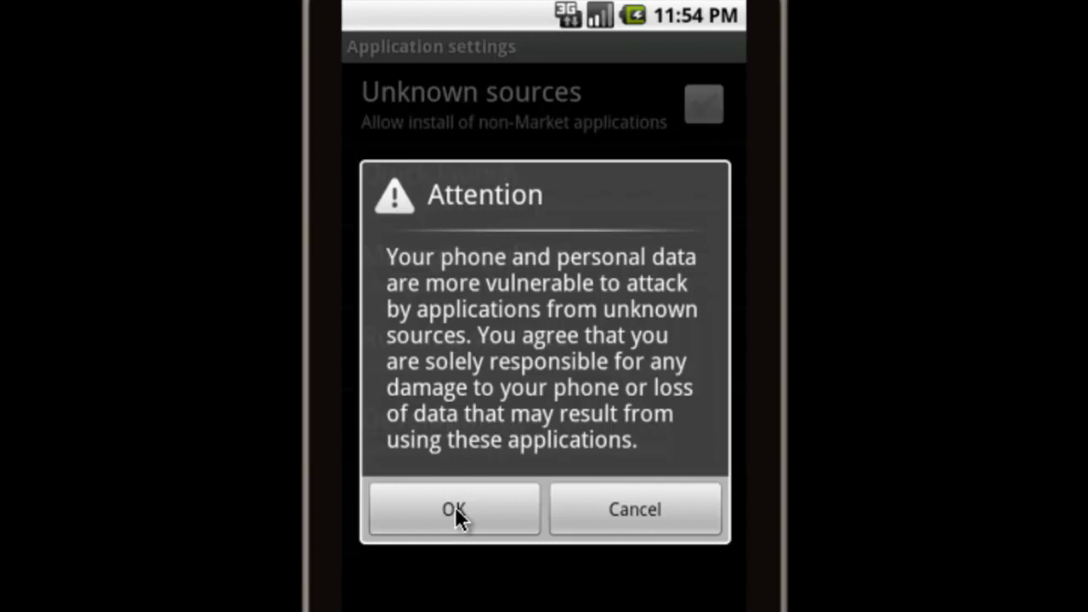
{"action": "left_click", "coordinate": [453, 509]}
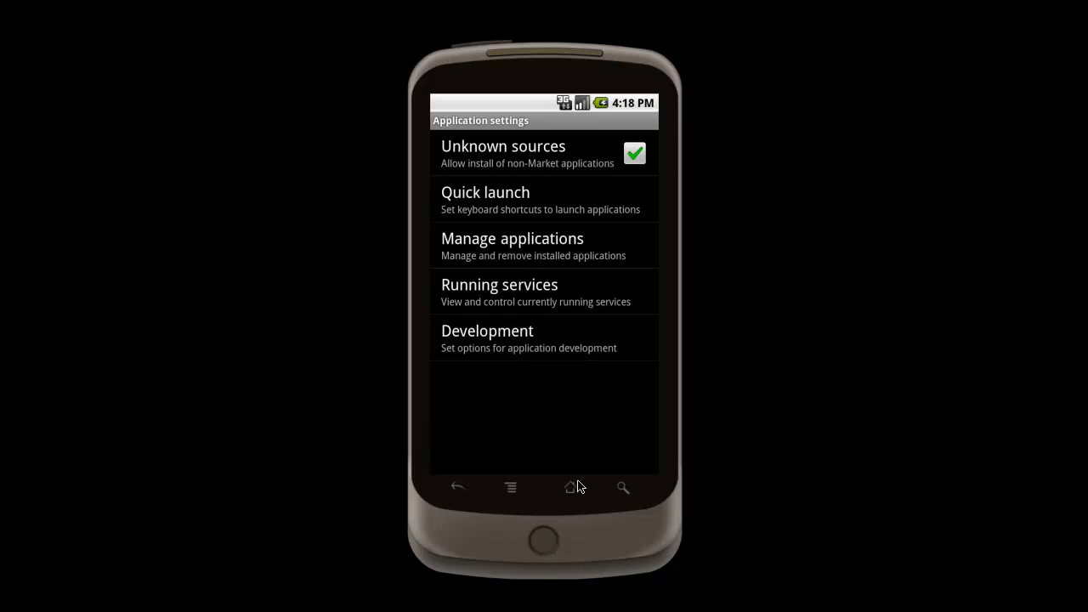
Step: Return home and load the bit.ly short link (bHXvbA) in the browser
{"action": "left_click", "coordinate": [571, 487]}
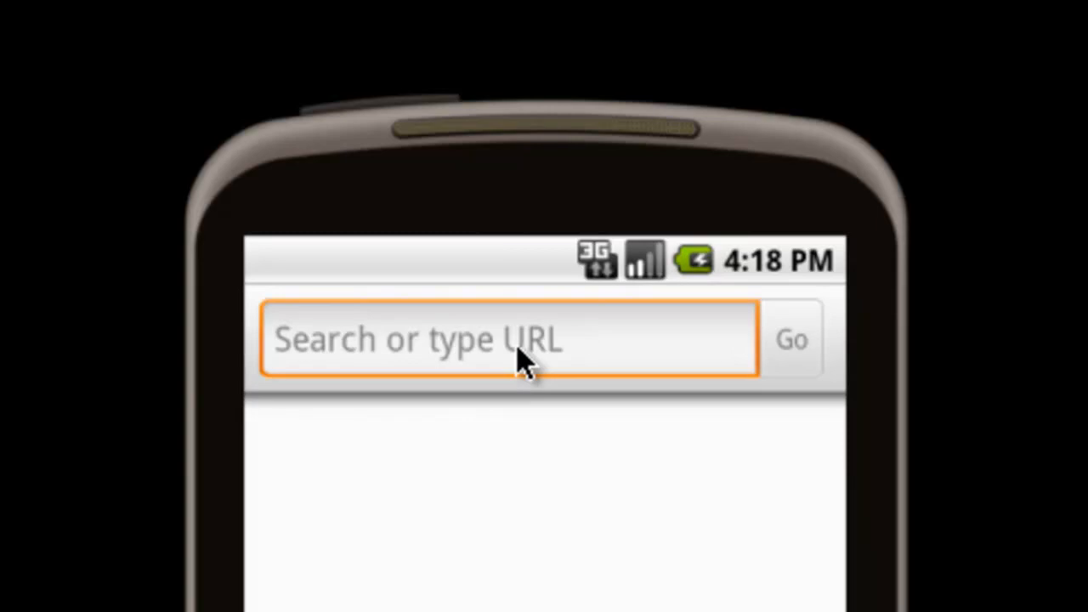
{"action": "left_click", "coordinate": [510, 340]}
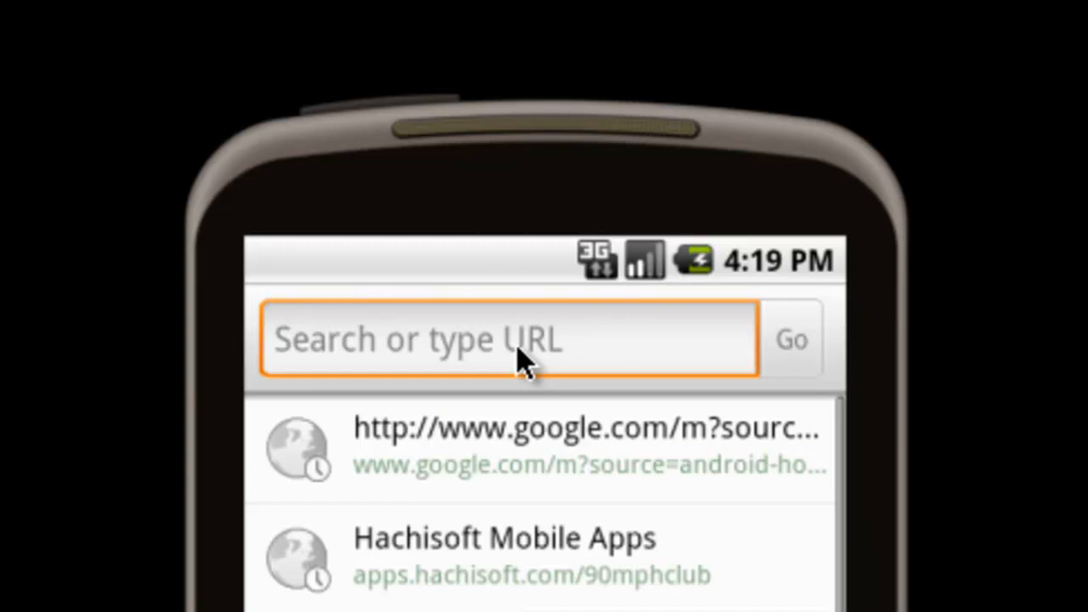
{"action": "type", "text": "bit.ly/"}
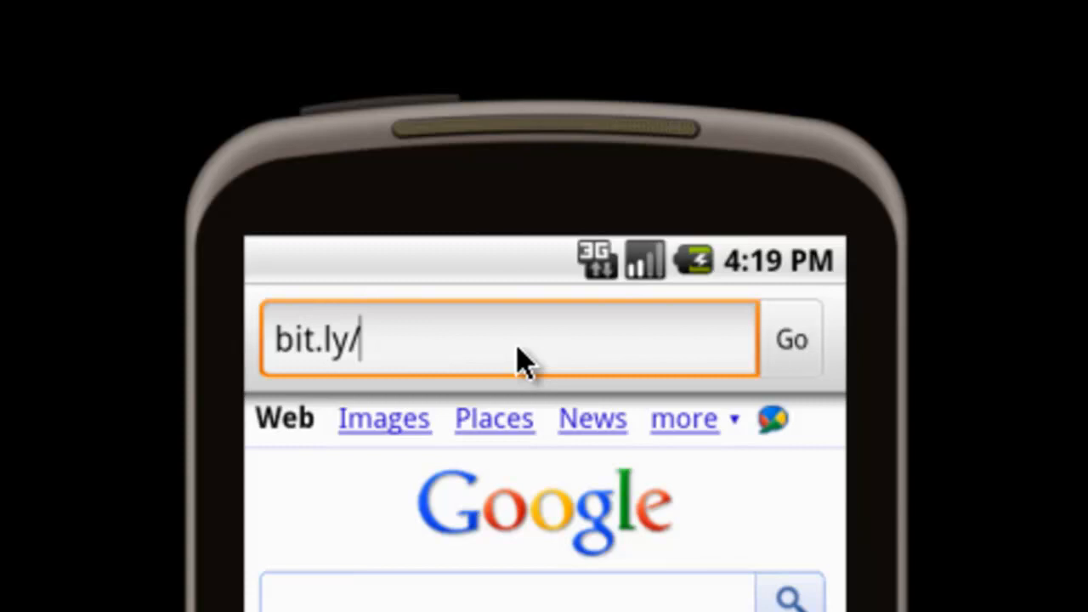
{"action": "type", "text": "bH"}
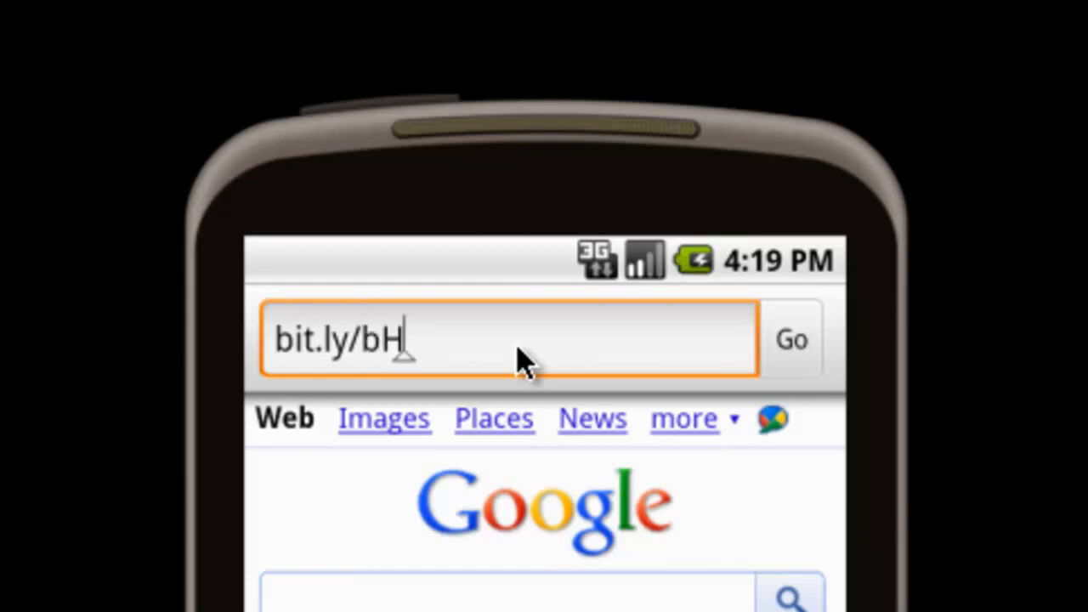
{"action": "type", "text": "X"}
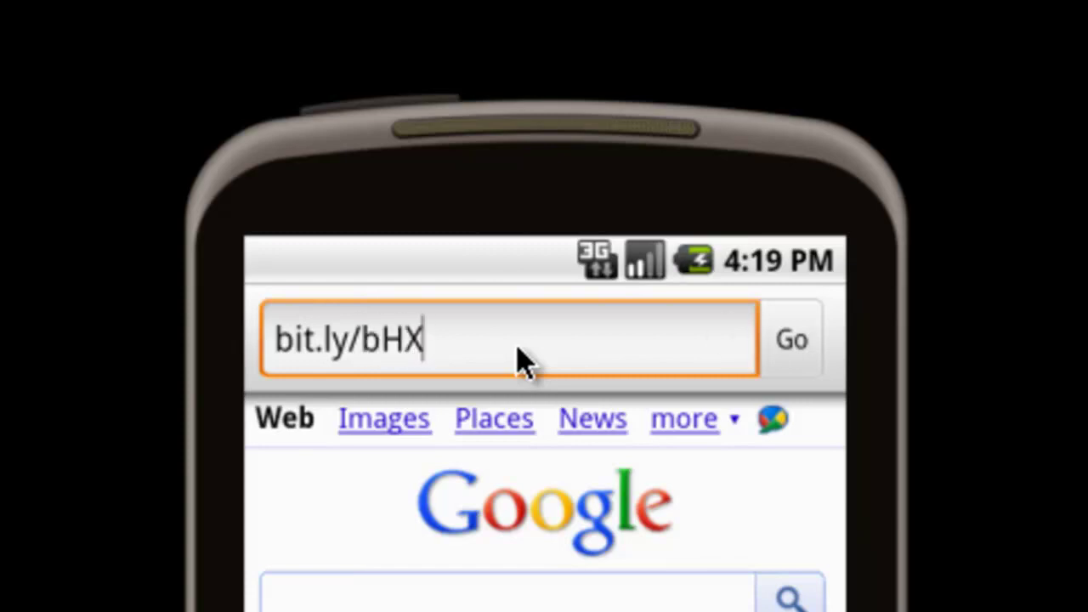
{"action": "type", "text": "vbA"}
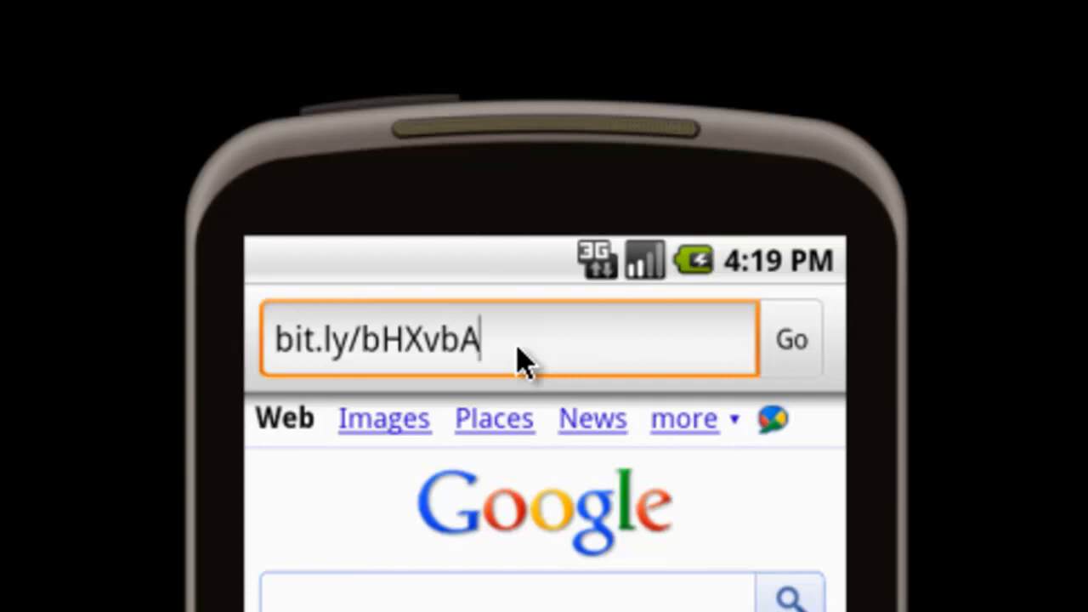
{"action": "left_click", "coordinate": [791, 339]}
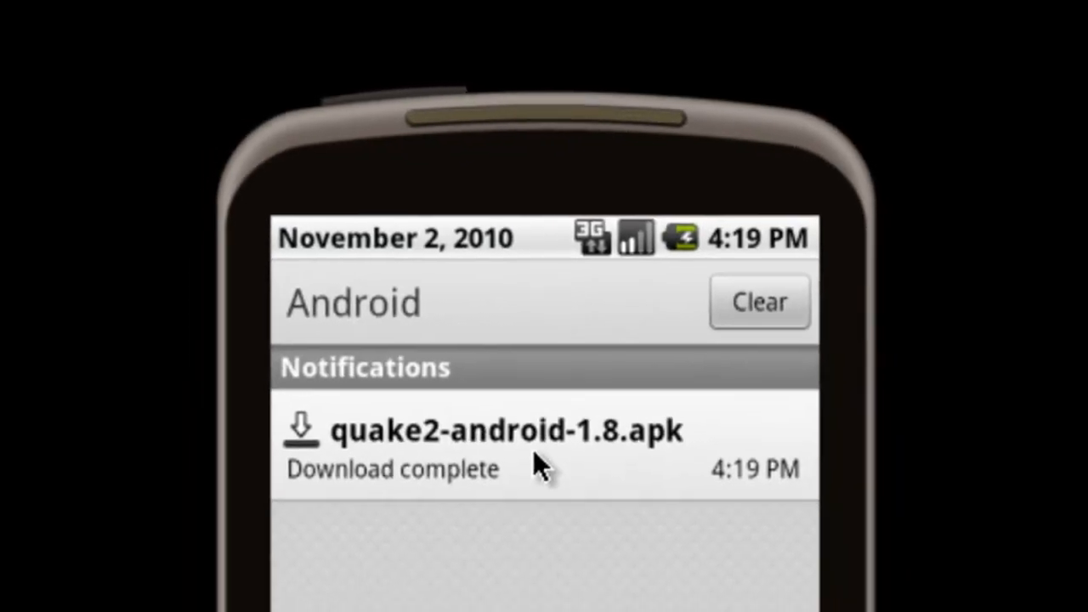
Step: Install the downloaded quake2-android-1.8.apk and launch Quake2 for Android v1.8
{"action": "left_click", "coordinate": [540, 450]}
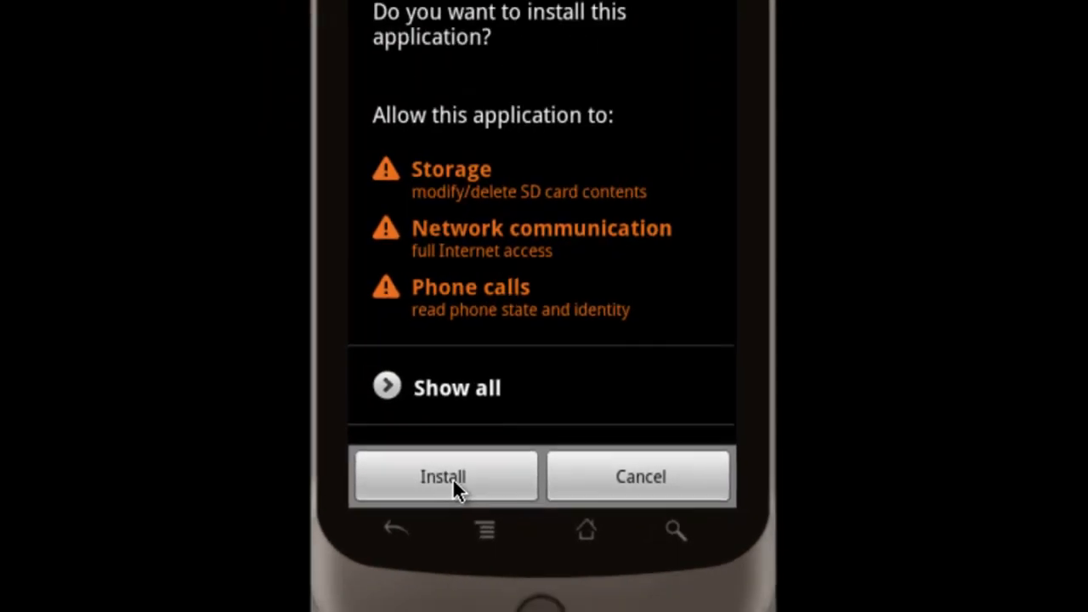
{"action": "left_click", "coordinate": [443, 476]}
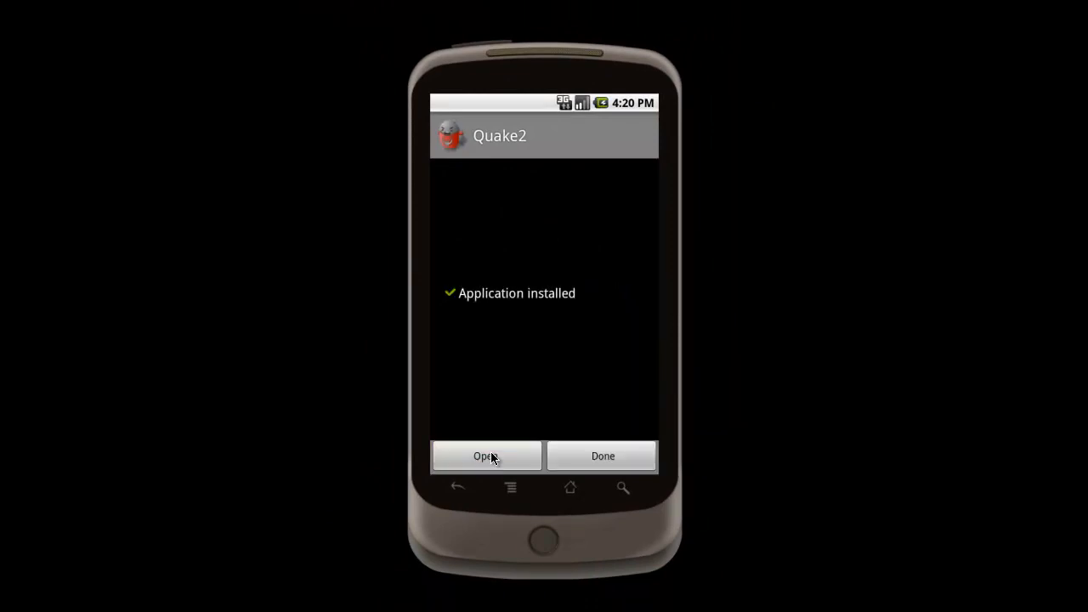
{"action": "left_click", "coordinate": [486, 455]}
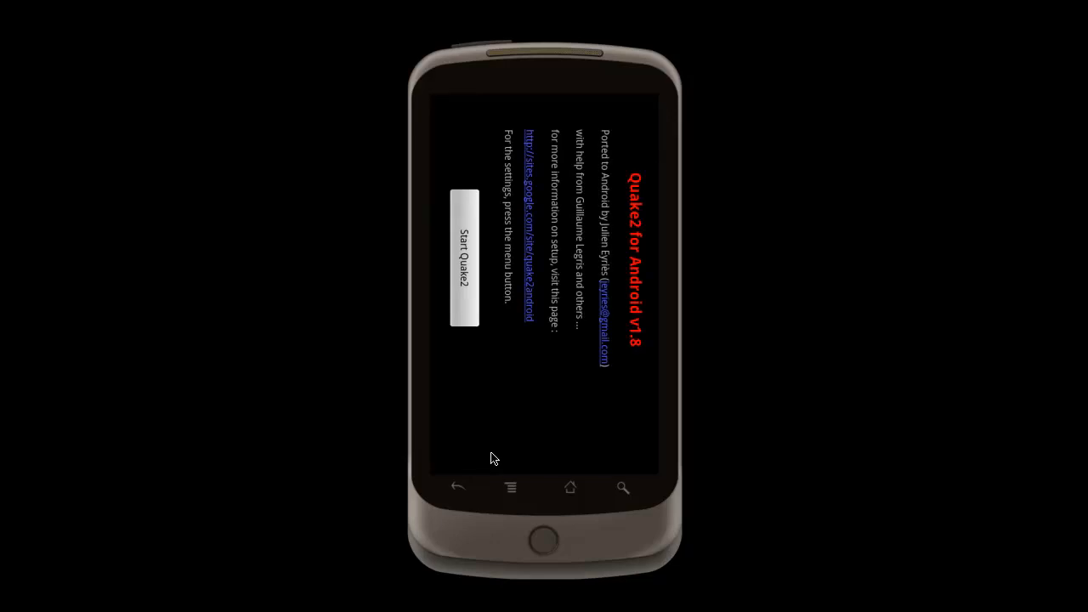